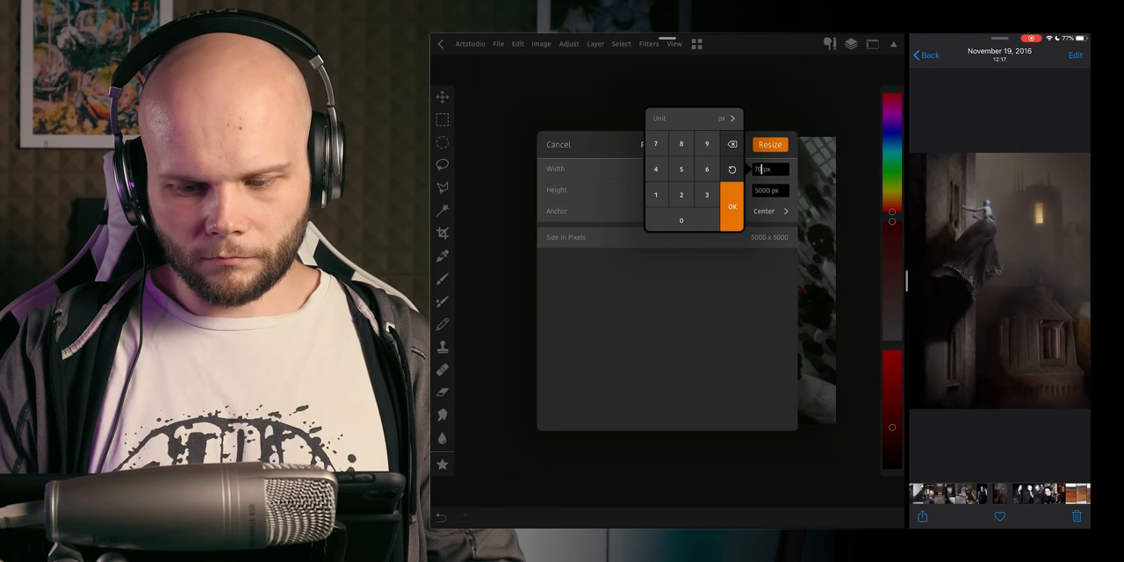
# Step: Resize the canvas and convert the painting to black and white
pyautogui.click(731, 206)
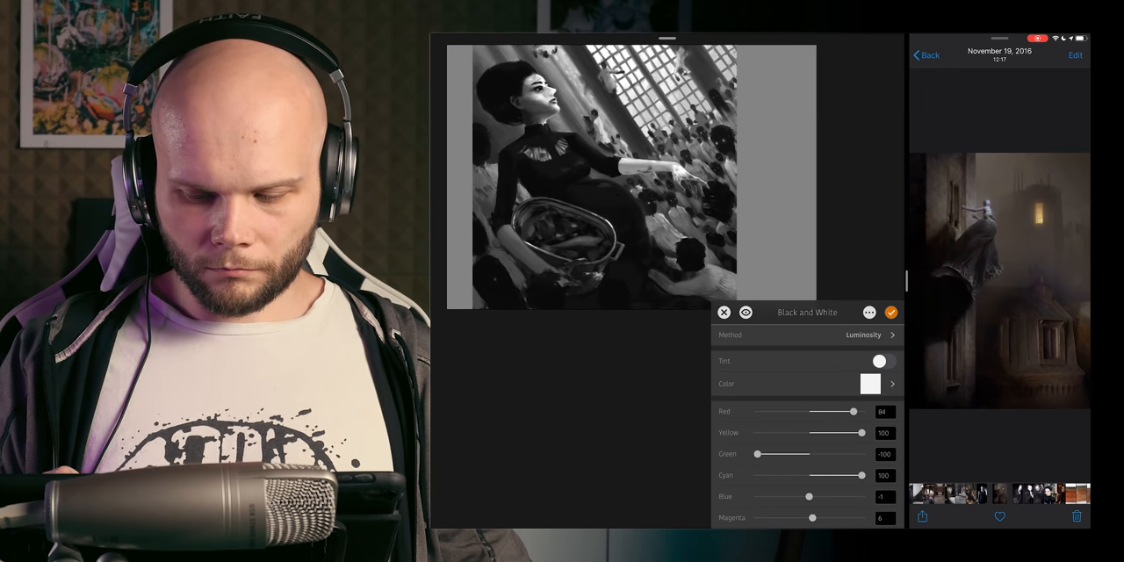
# Step: Confirm the Black and White adjustment, widen the canvas, and enlarge the brush
pyautogui.click(890, 312)
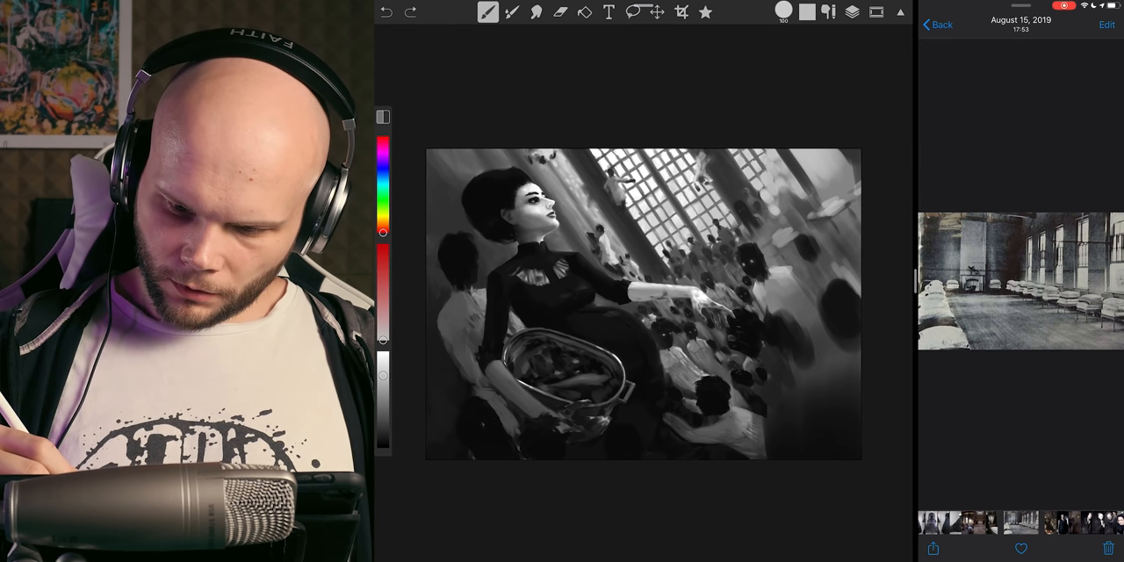
pyautogui.click(783, 11)
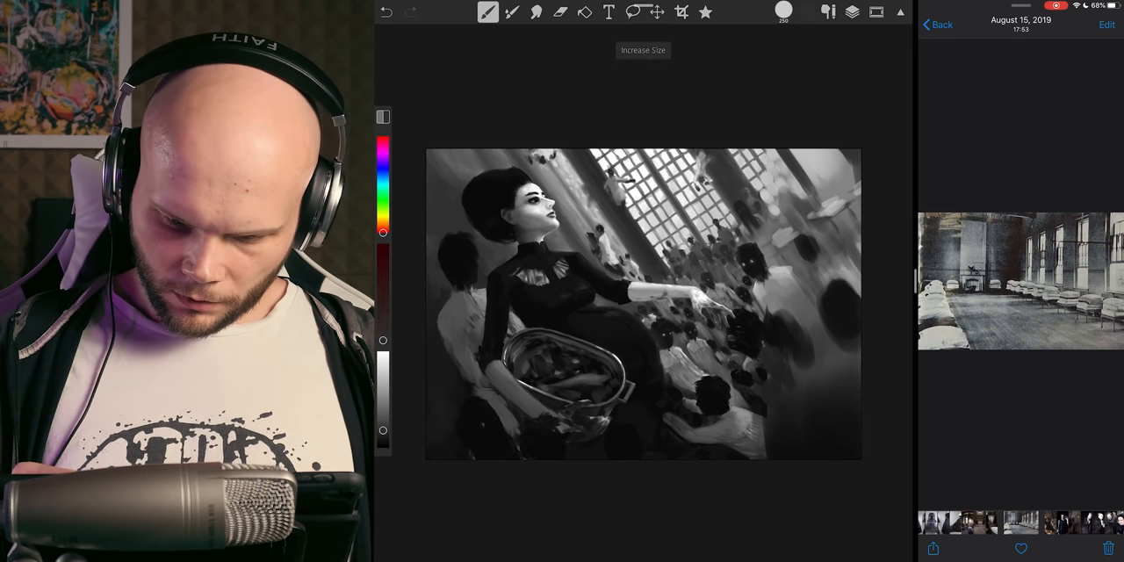